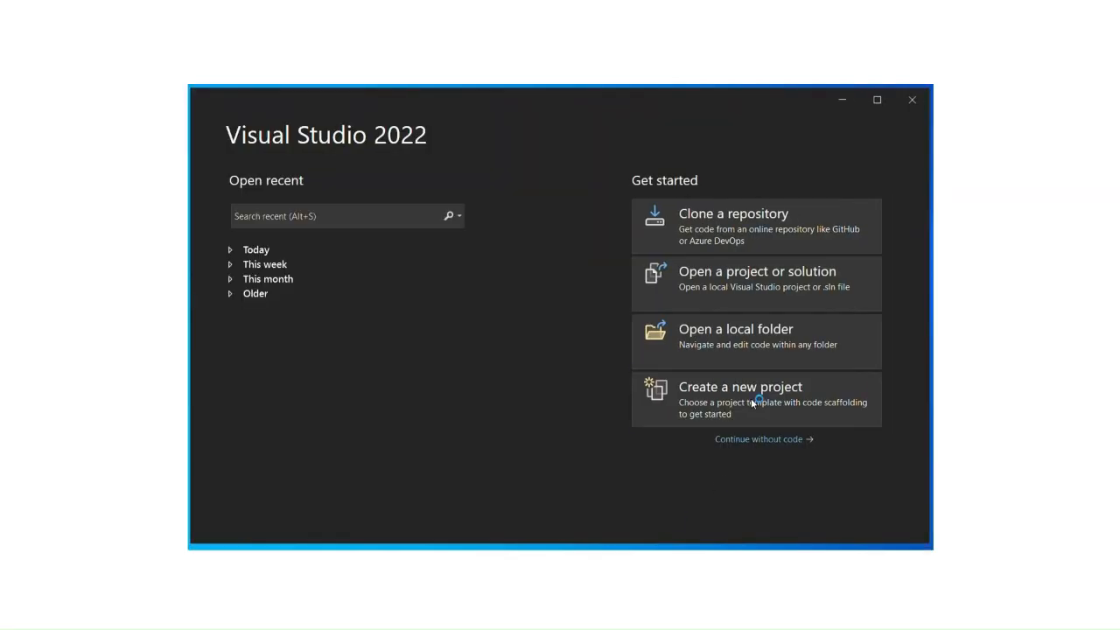
# Step: Create a new project from the Azure Functions template, naming it SampleFunctionApp
pyautogui.click(741, 387)
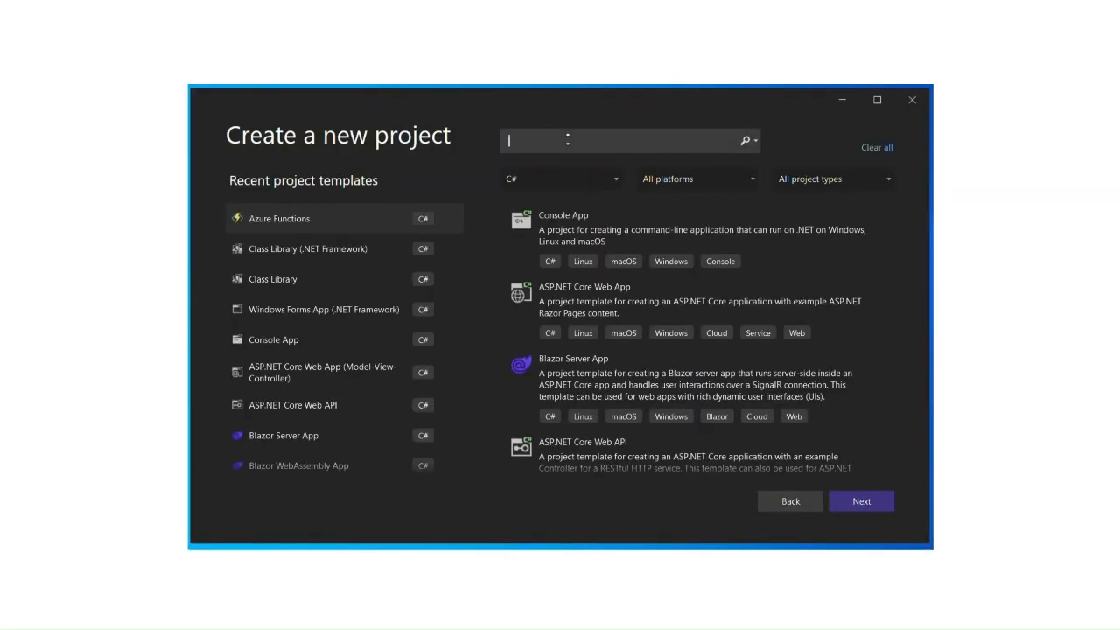
pyautogui.write('Azure function')
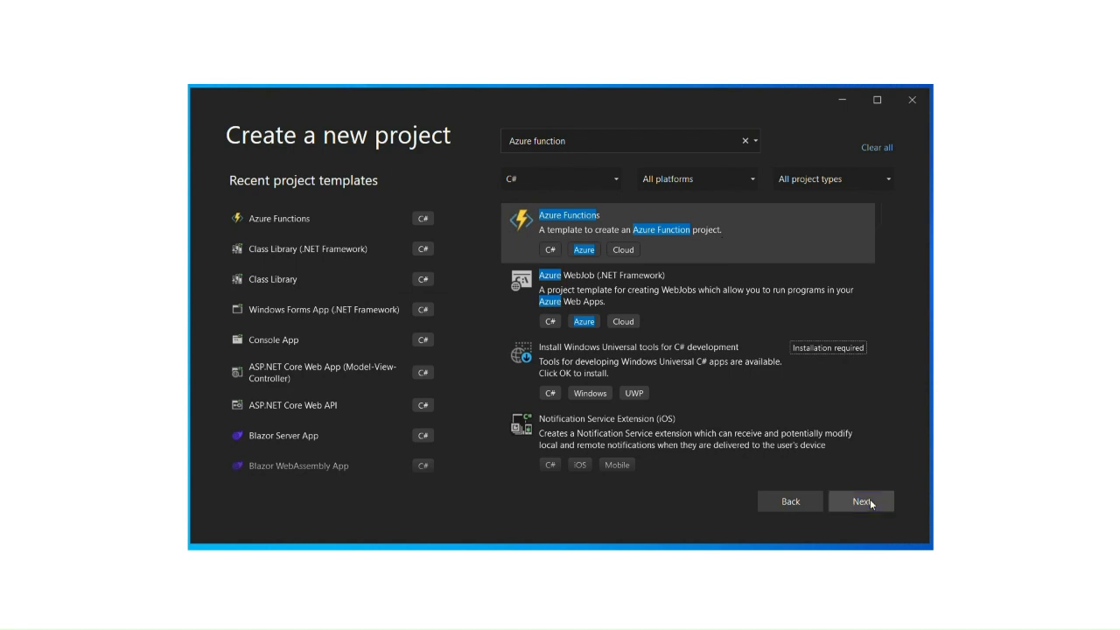
pyautogui.click(861, 501)
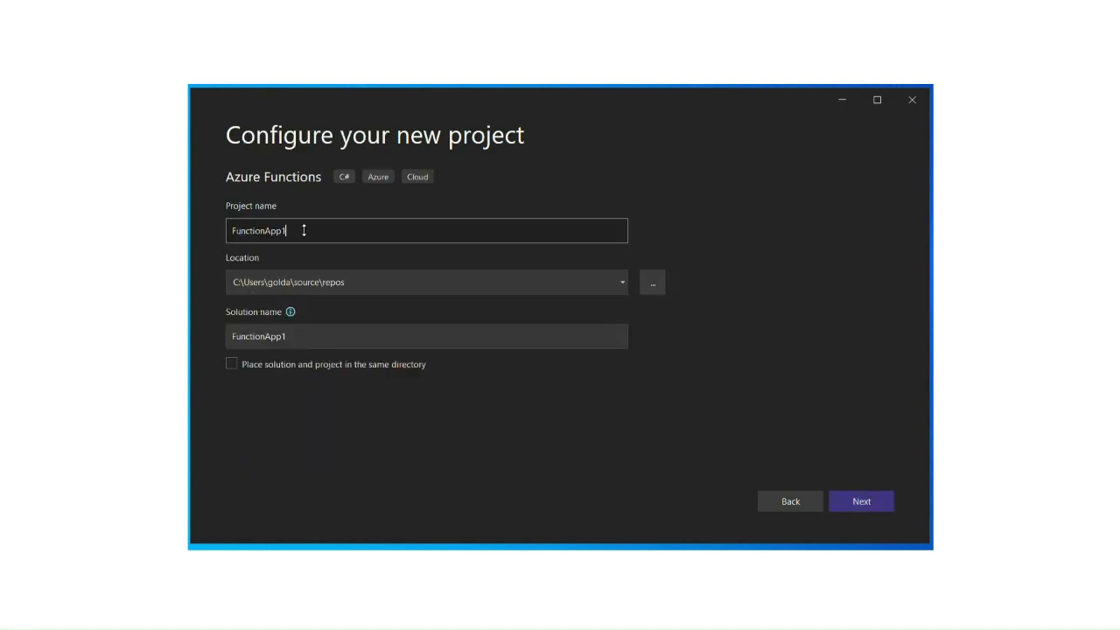
pyautogui.write('SamFunctionApp')
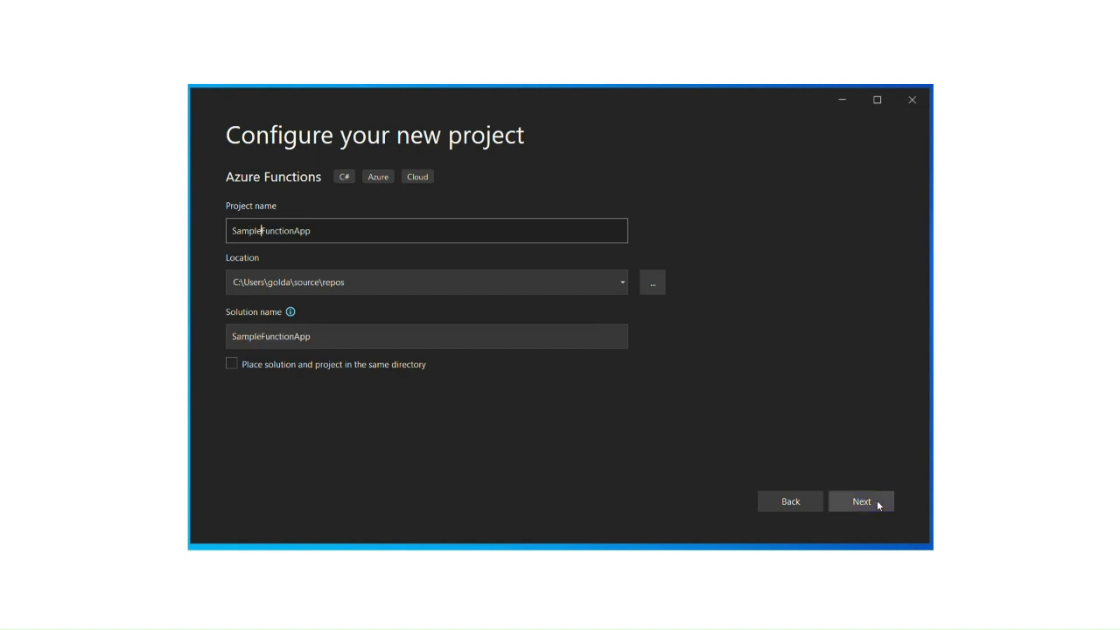
pyautogui.click(861, 500)
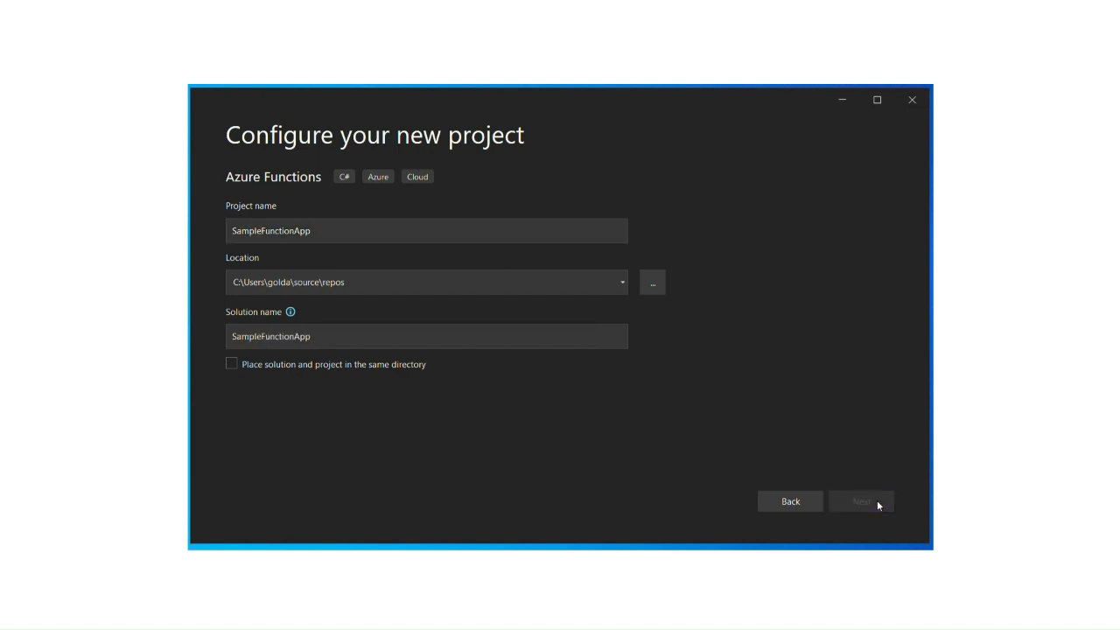
# Step: Set the authorization level to Anonymous and create the .NET 6.0 HTTP-trigger project
pyautogui.click(861, 500)
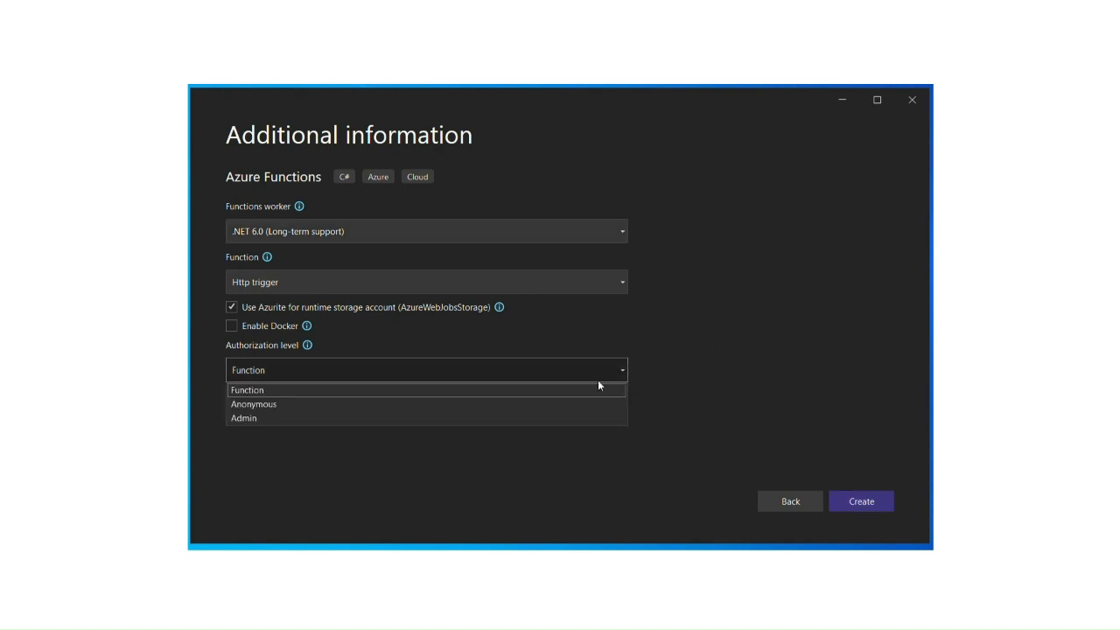
pyautogui.click(253, 404)
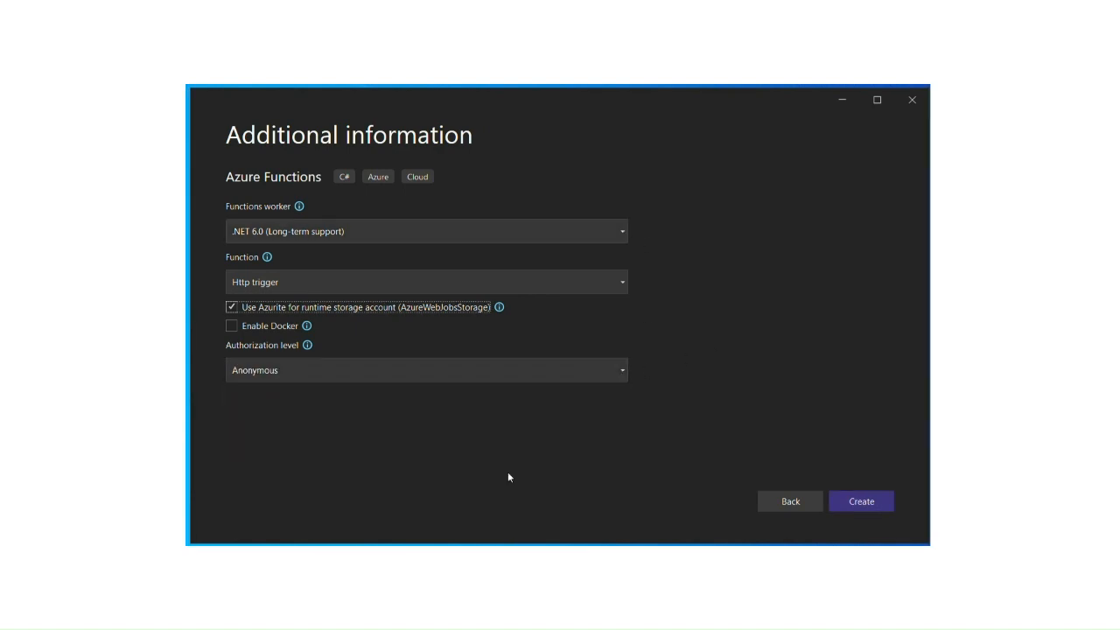
pyautogui.click(860, 501)
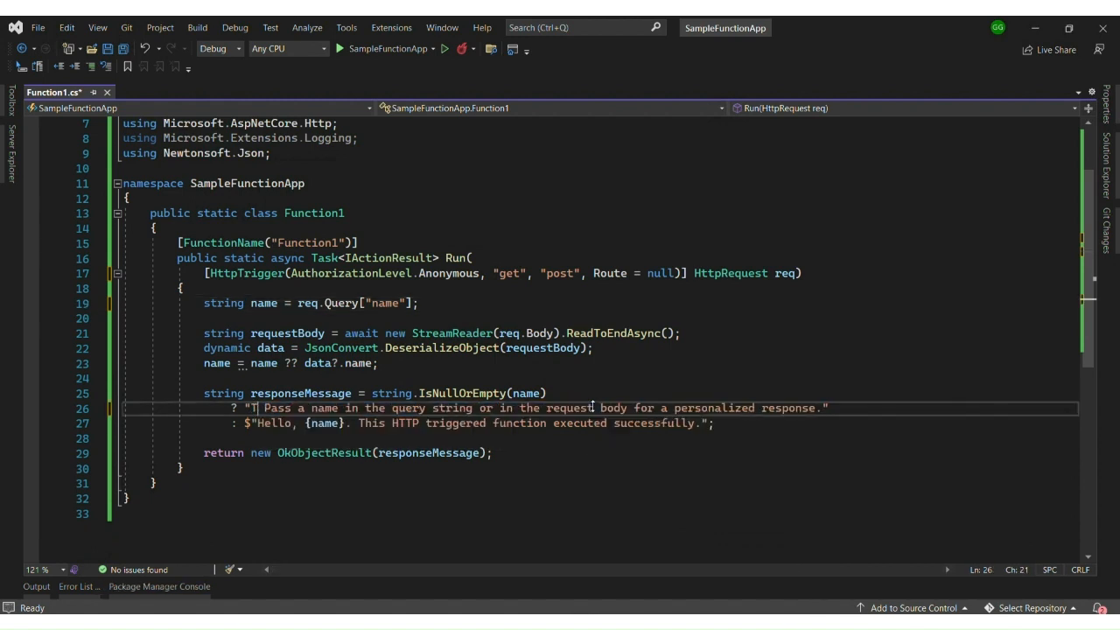
# Step: Shorten the missing-name message and delete the successful-execution sentence from the greeting
pyautogui.press('Backspace')
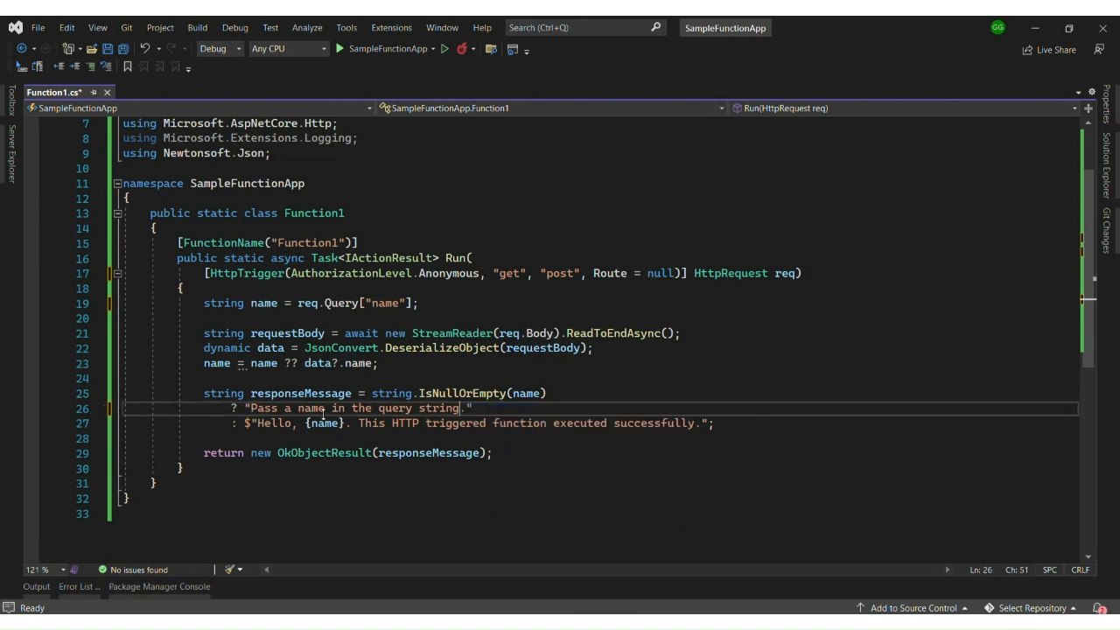
pyautogui.moveTo(354, 423); pyautogui.dragTo(713, 423)
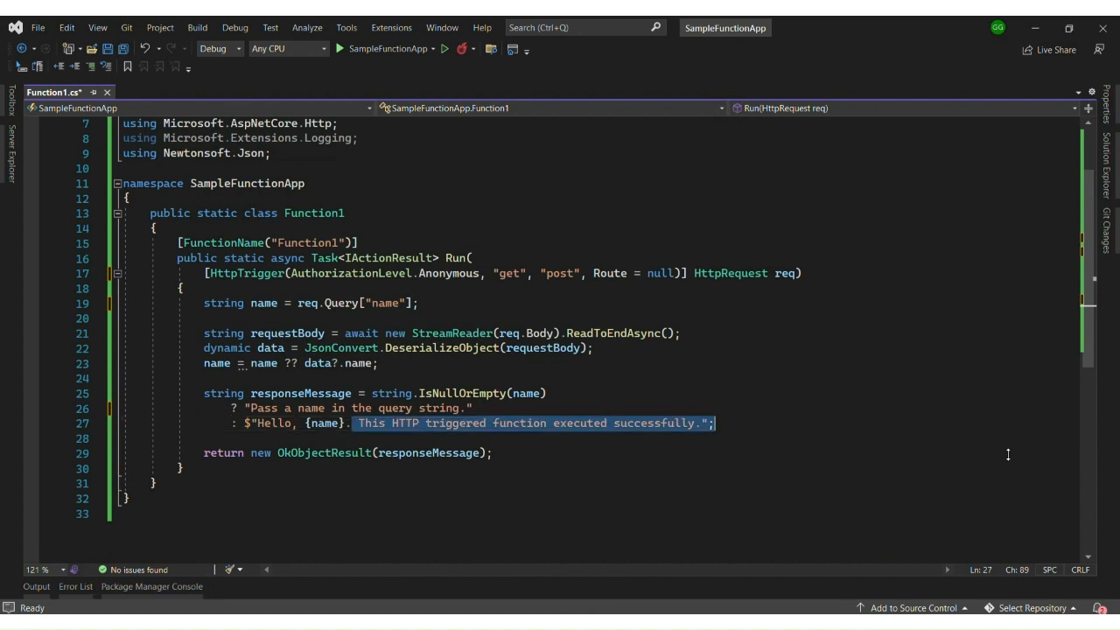
pyautogui.press('Delete')
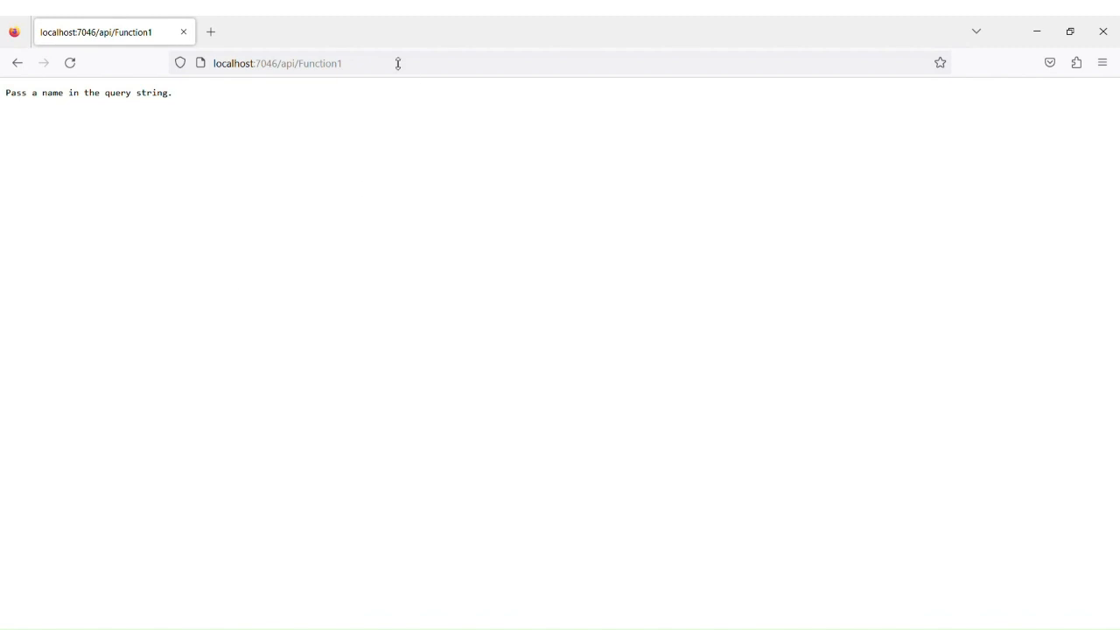
# Step: Append ?name to the localhost api/Function1 URL in Firefox
pyautogui.write('?name')
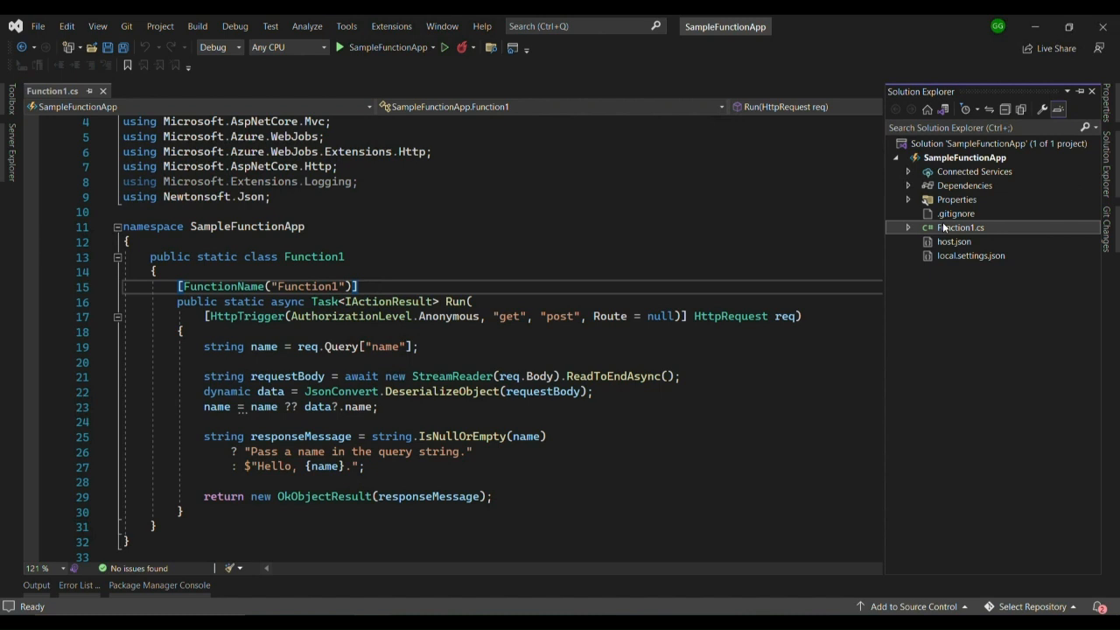
# Step: Rename Function1.cs to DemoFunction.cs, also renaming all references to Function1
pyautogui.rightClick(962, 228)
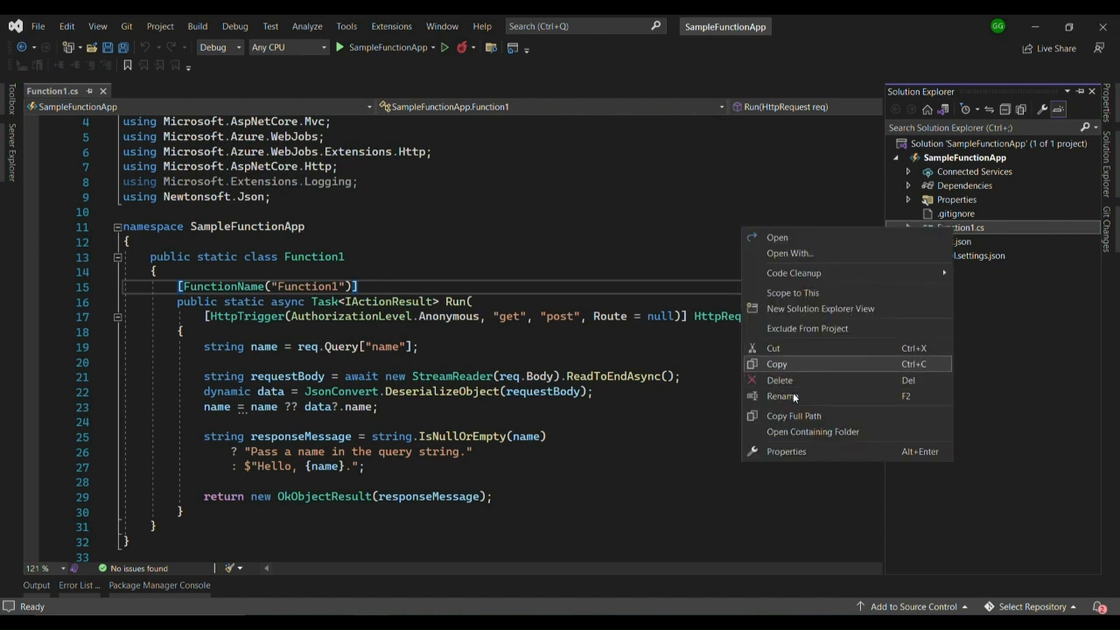
pyautogui.click(780, 395)
pyautogui.write('DemoFunction.cs')
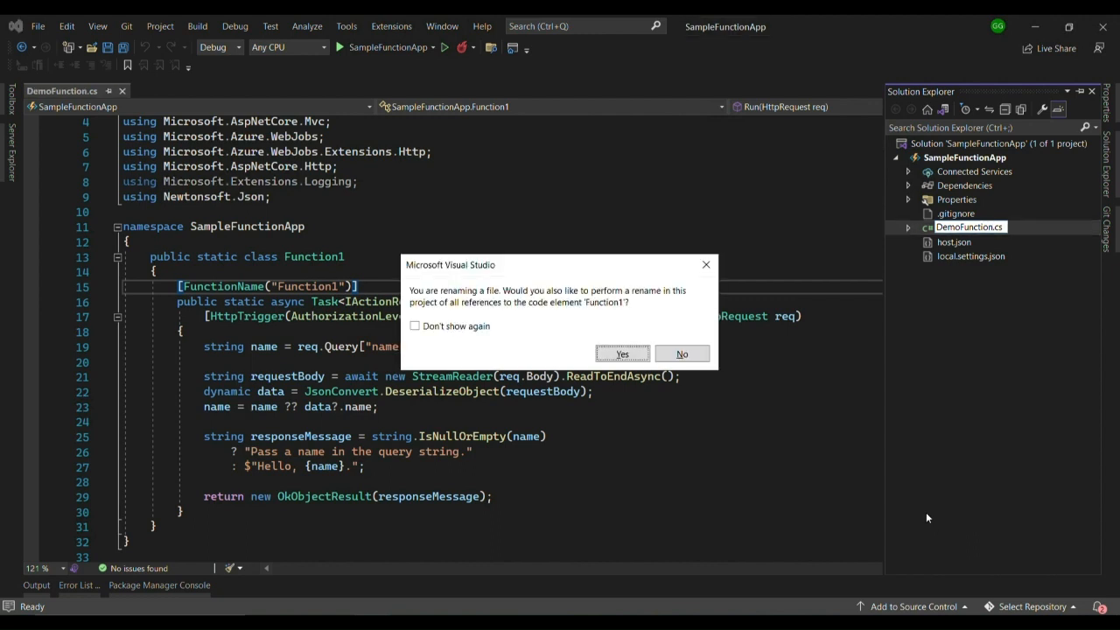
pyautogui.click(622, 353)
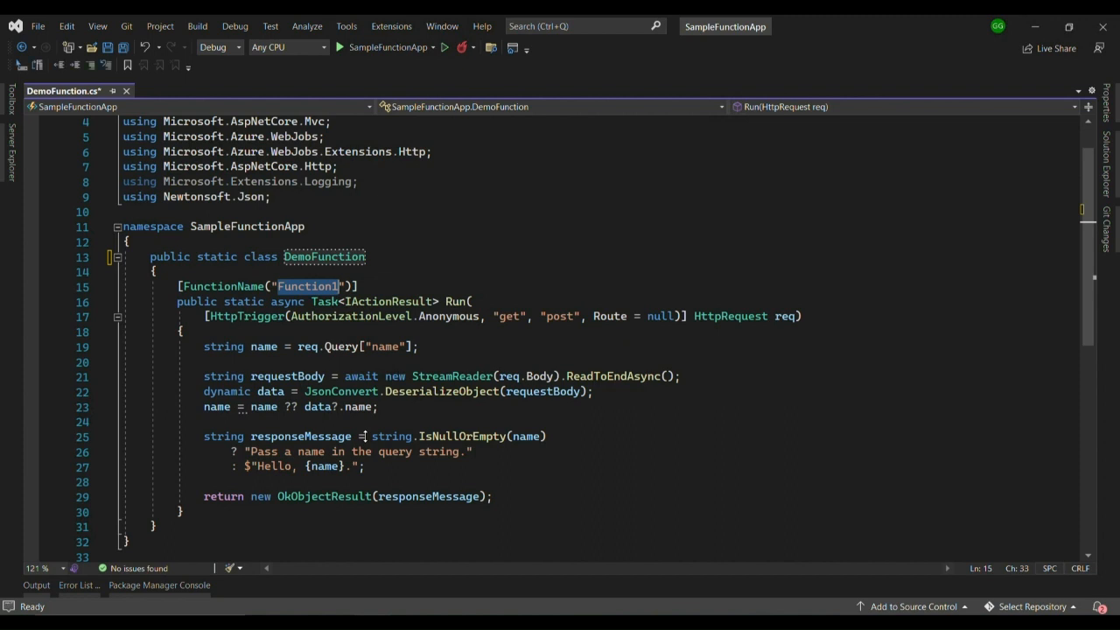
# Step: Change the [FunctionName] attribute value from Function1 to DemoFunction
pyautogui.write('Demo')
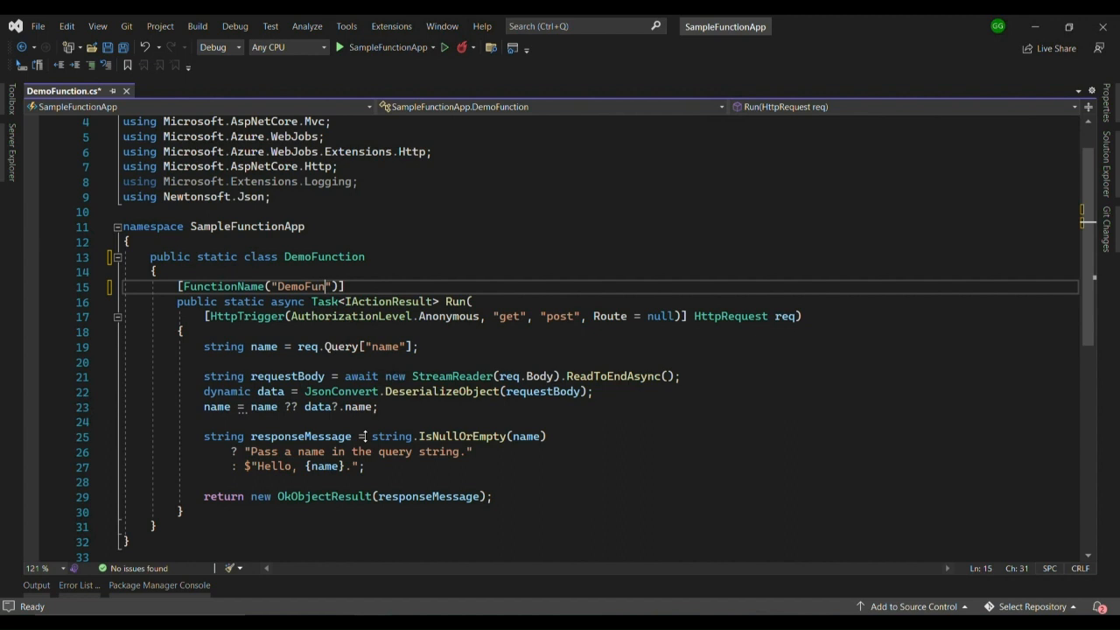
pyautogui.write('ction')
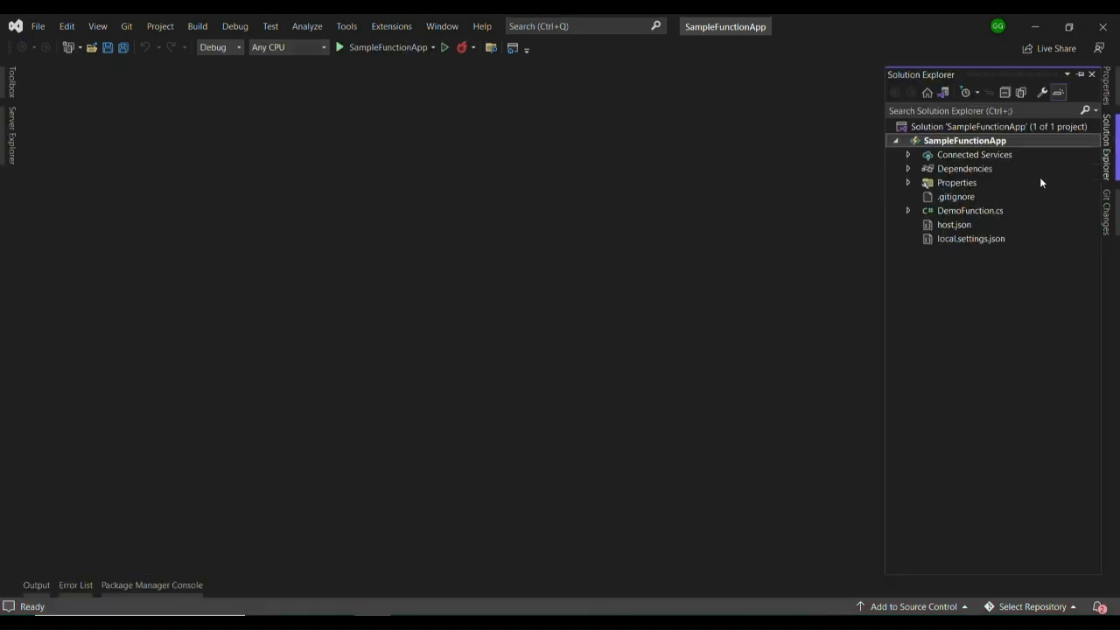
# Step: Publish SampleFunctionApp with Azure as the target and Azure Function App (Windows) hosting
pyautogui.click(965, 140)
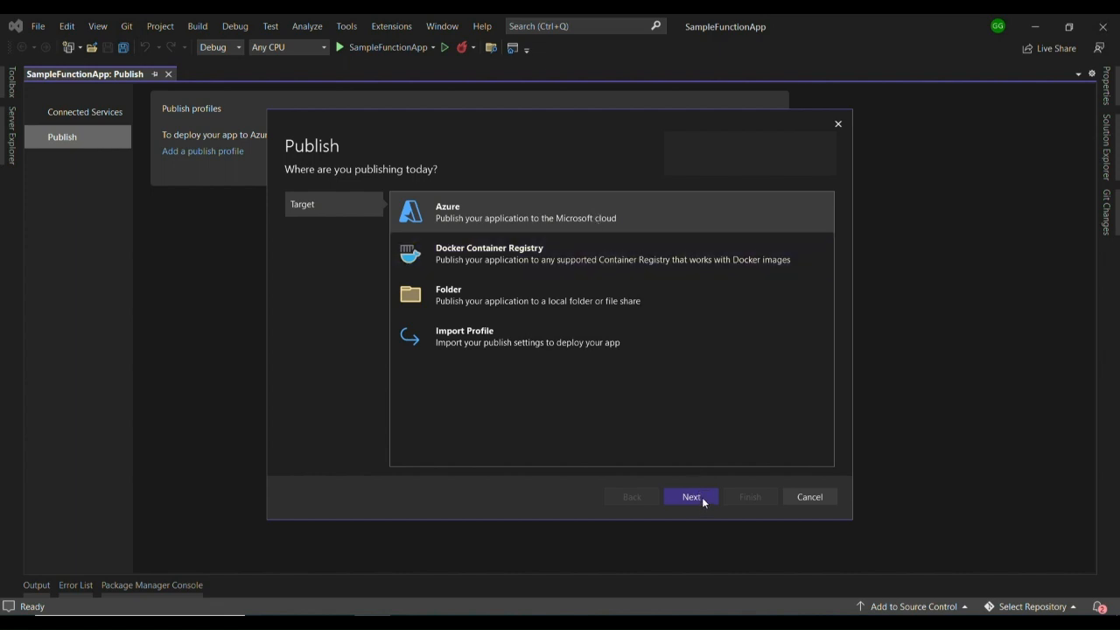
pyautogui.click(692, 496)
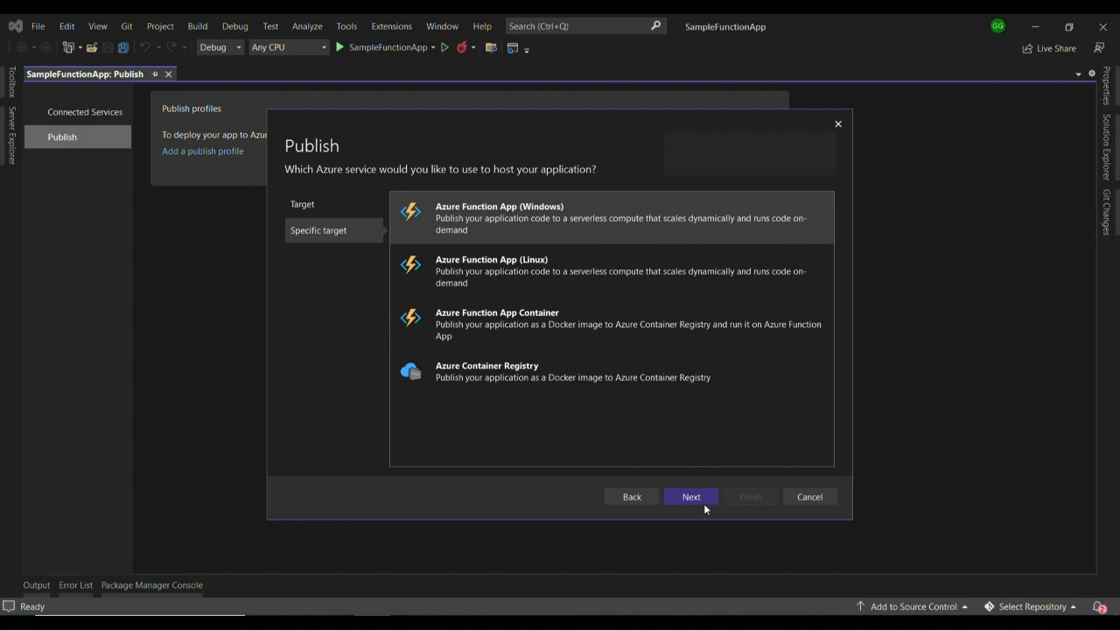
pyautogui.click(690, 496)
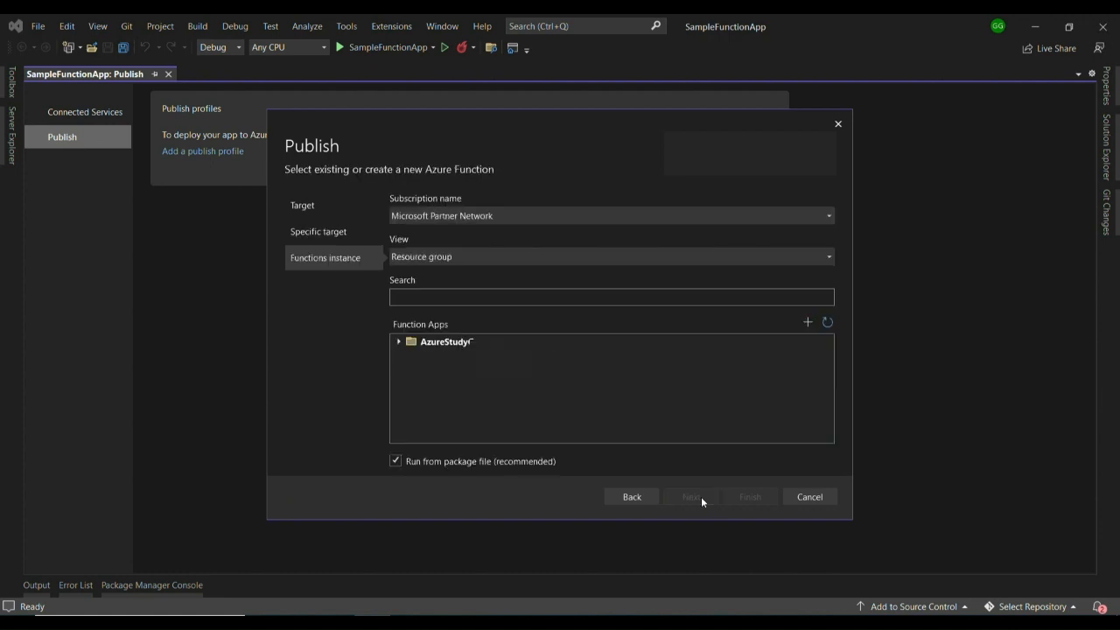
pyautogui.moveTo(808, 322)
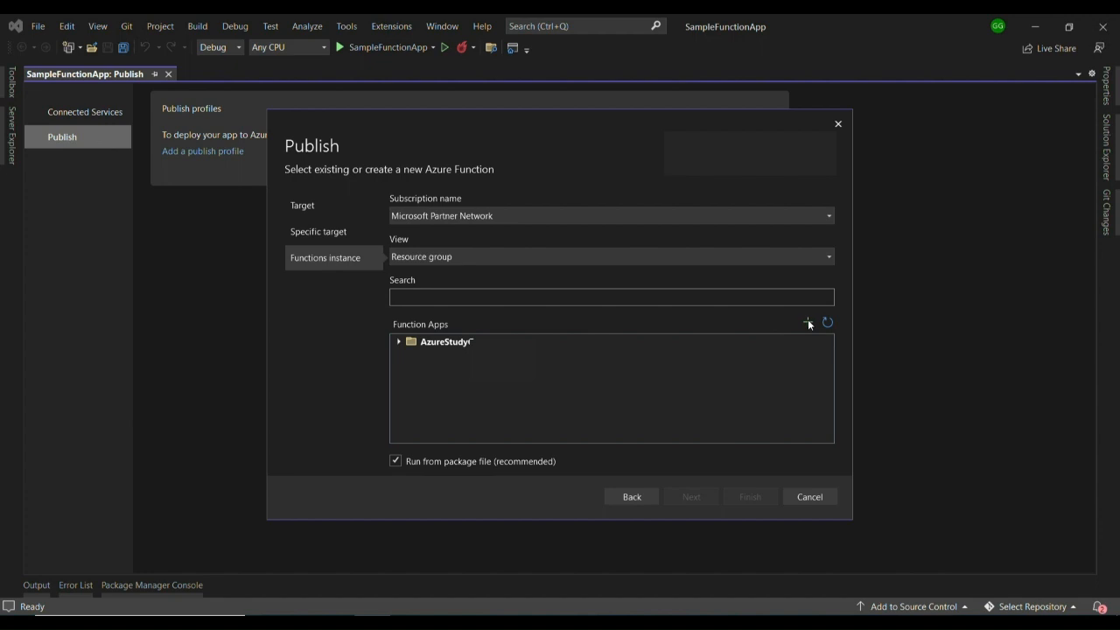
# Step: Select the DemoAzureApp function app under AzureStudyGroup and finish the publish profile
pyautogui.click(807, 322)
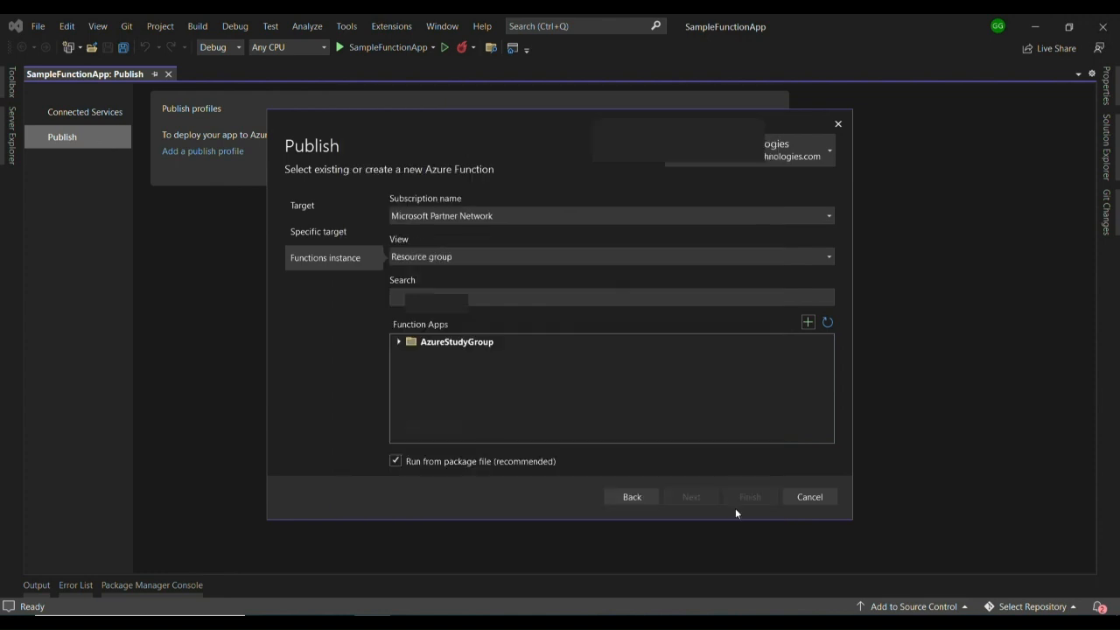
pyautogui.click(400, 341)
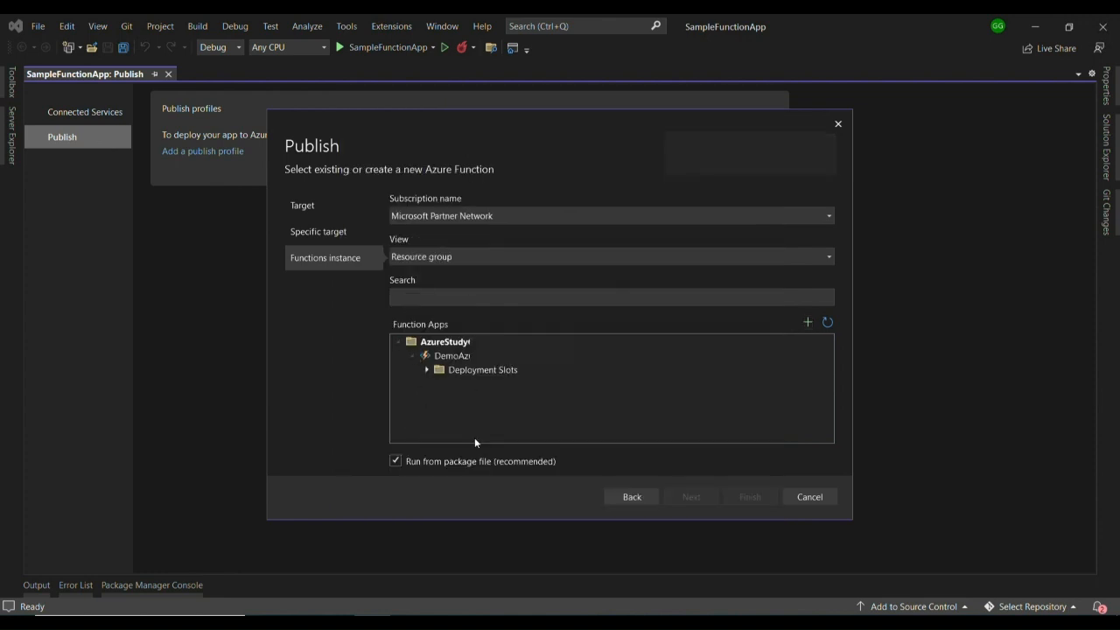
pyautogui.click(452, 355)
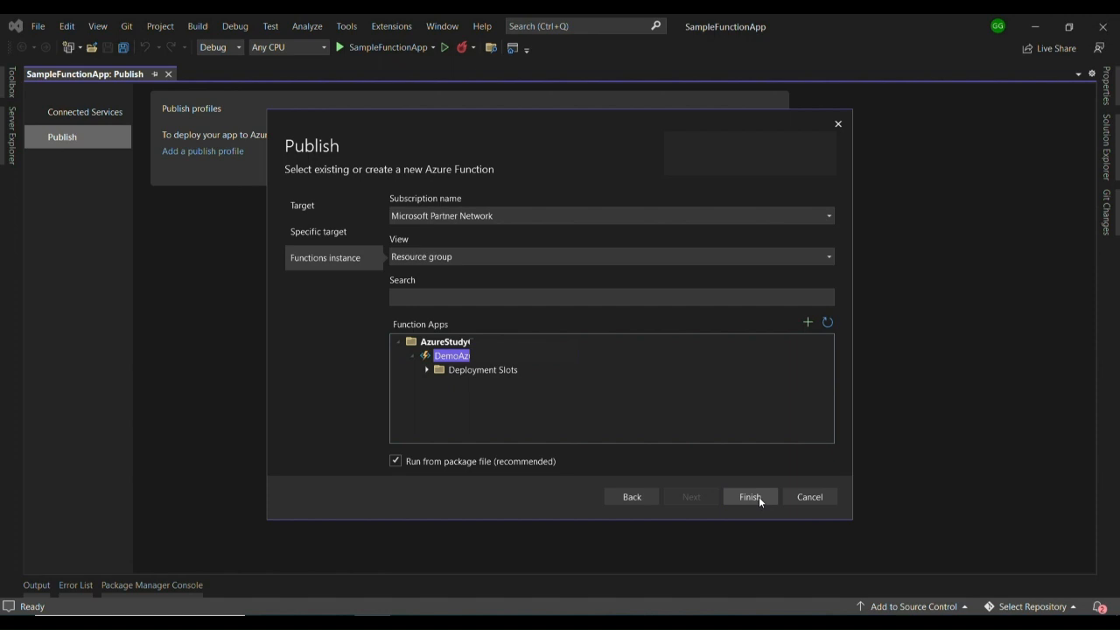
pyautogui.click(749, 497)
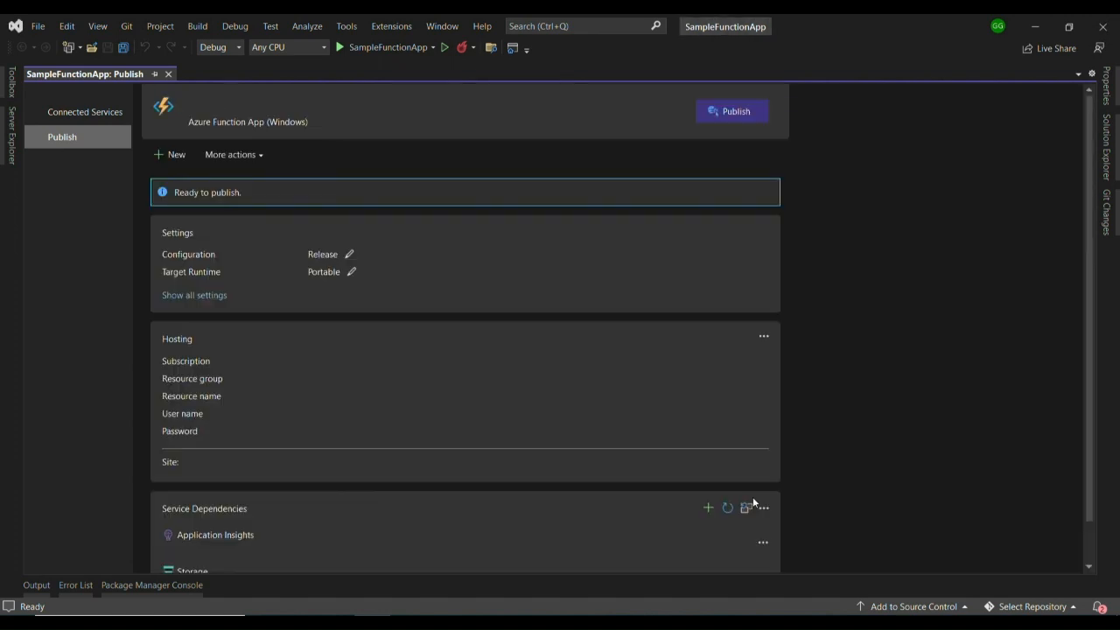
pyautogui.moveTo(744, 130)
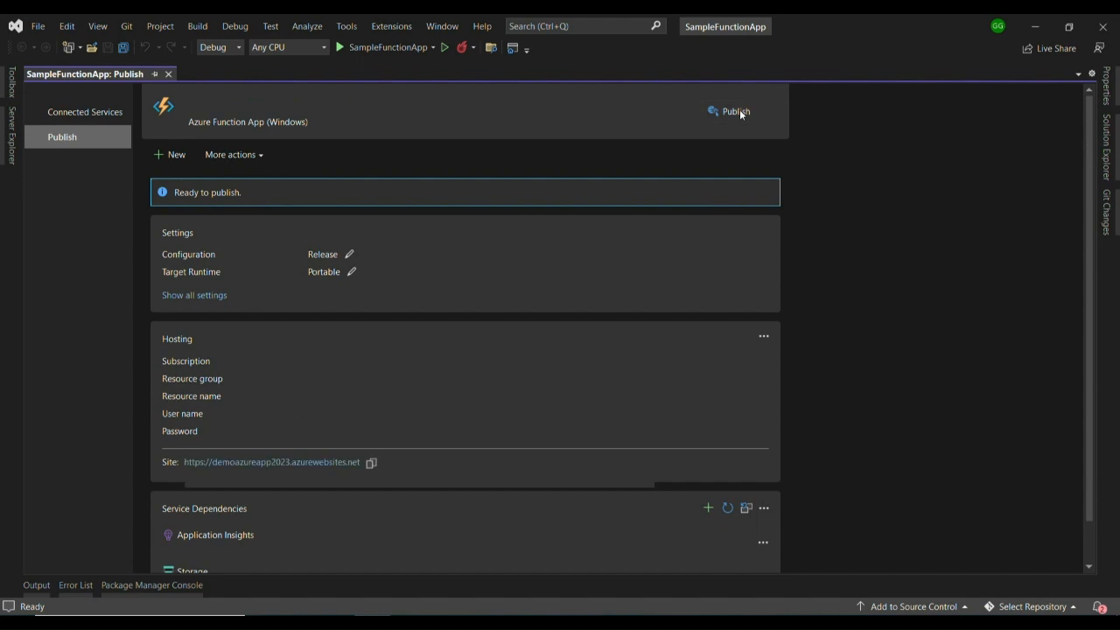
# Step: Deploy the project to Azure and open the published site in a browser
pyautogui.click(735, 112)
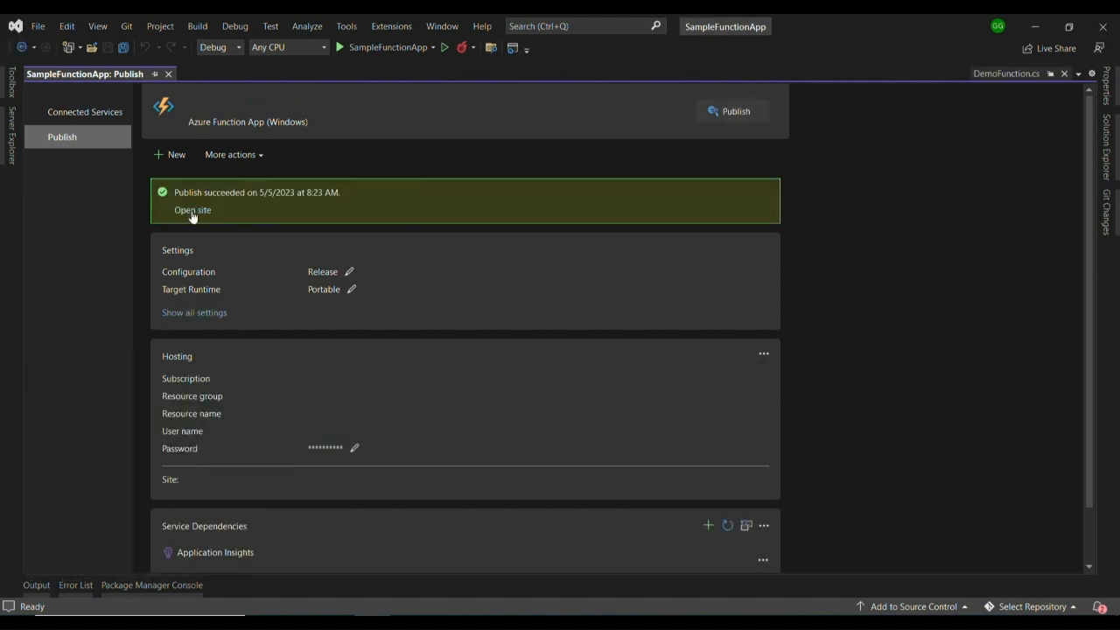
pyautogui.click(191, 210)
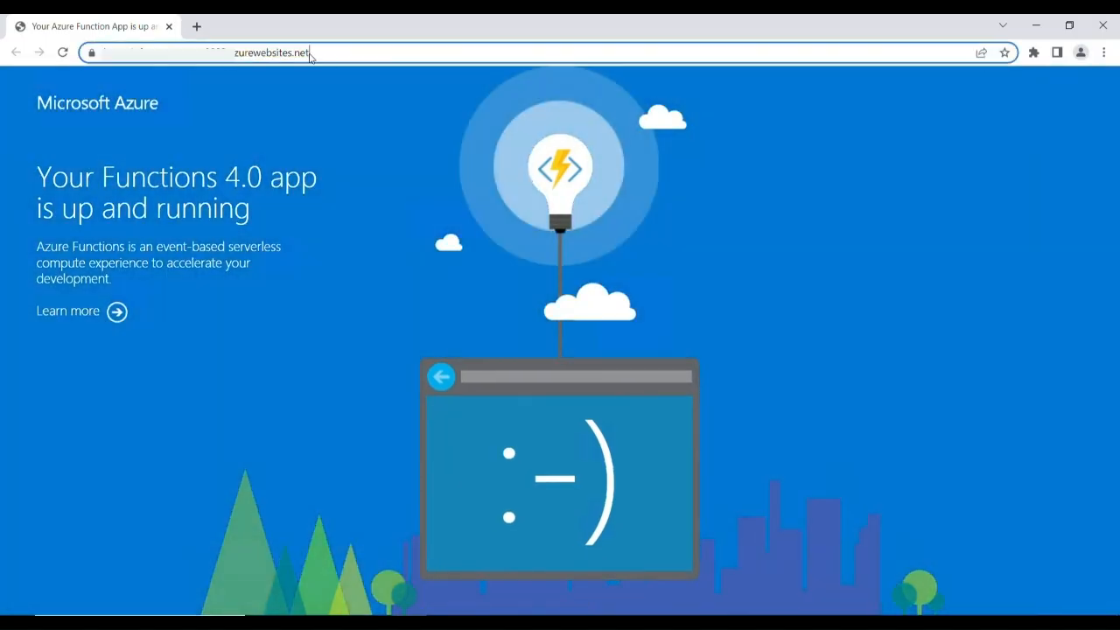
# Step: Append /api/ to the azurewebsites.net address in Chrome
pyautogui.write('/api/')
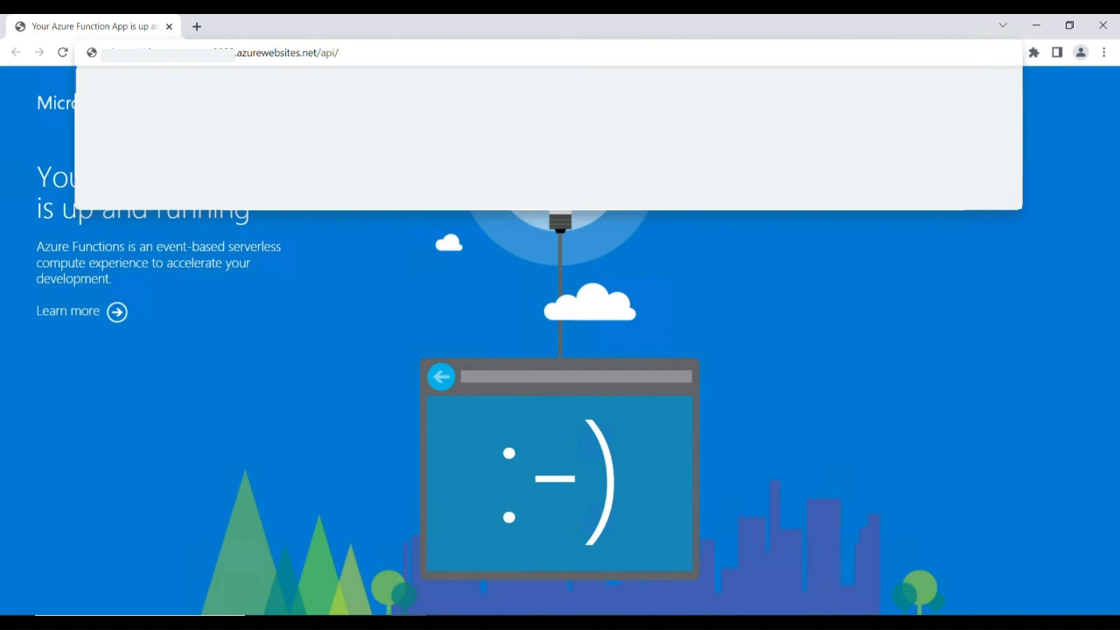